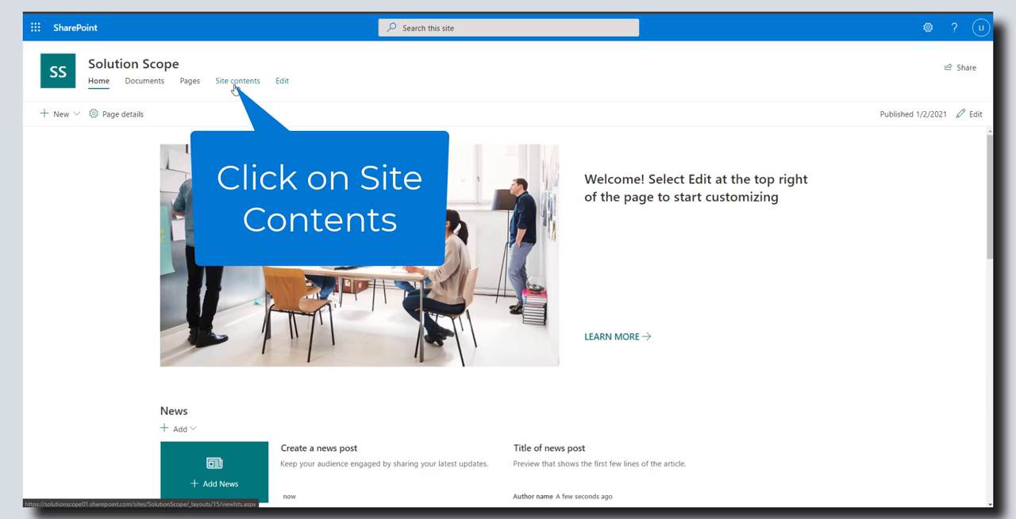
Step: Go to the Site Contents page of the Solution Scope site
left_click(239, 79)
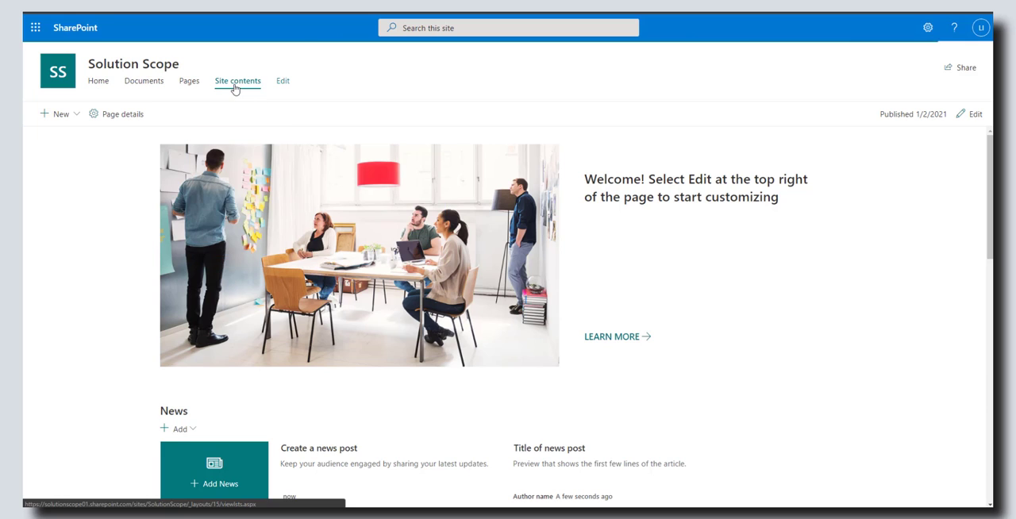
left_click(236, 80)
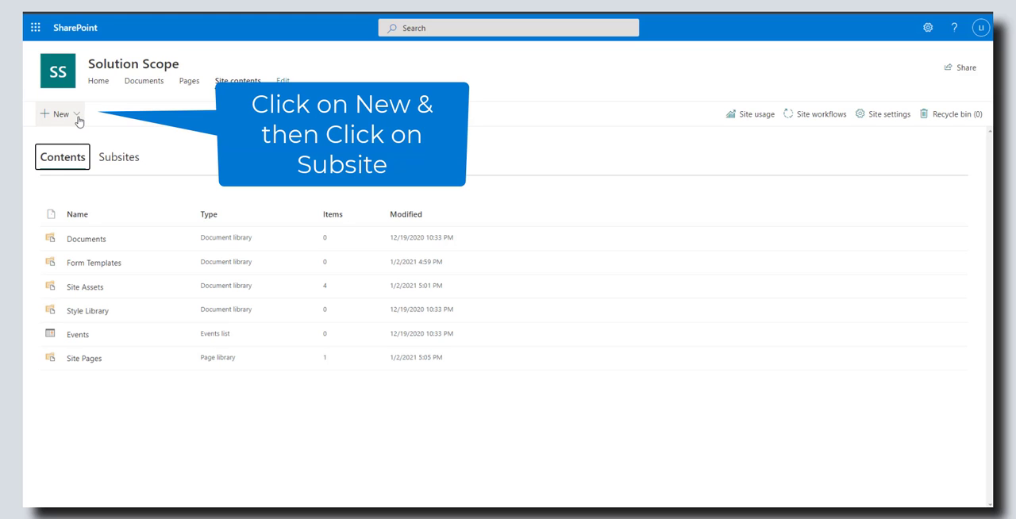
Step: Start a new subsite from the New menu, reaching the New SharePoint Site form
left_click(59, 115)
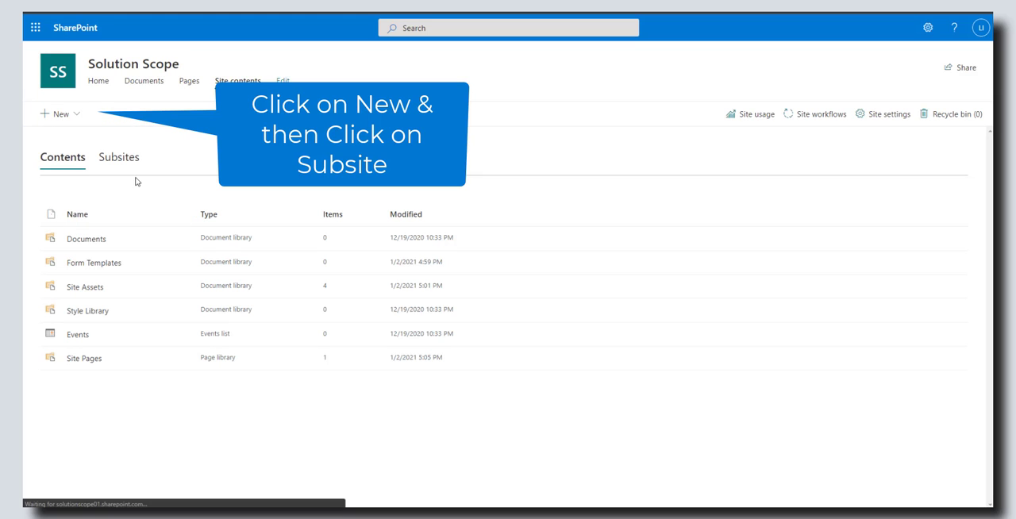
left_click(60, 115)
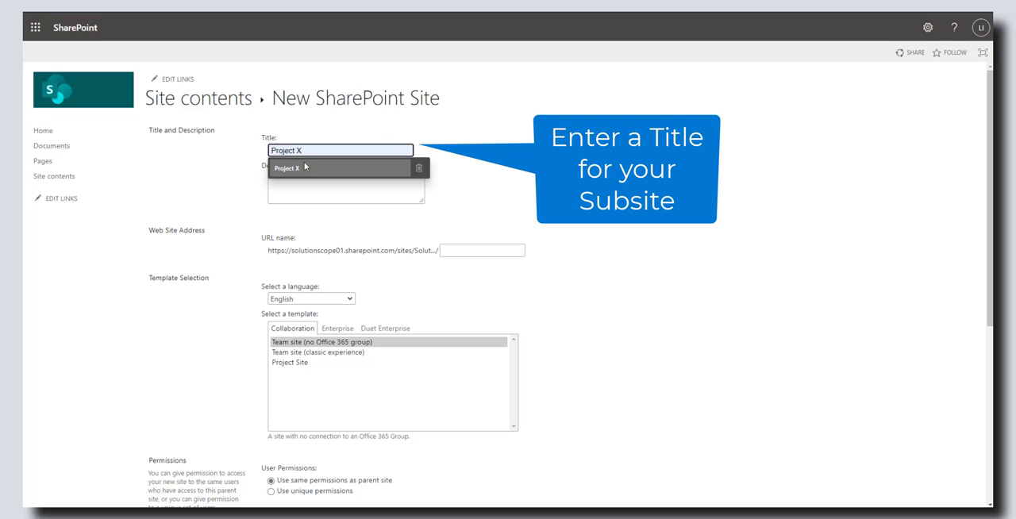
Step: Accept 'Project X' as title, leave description empty, and set the URL name to 'prjx'
left_click(340, 149)
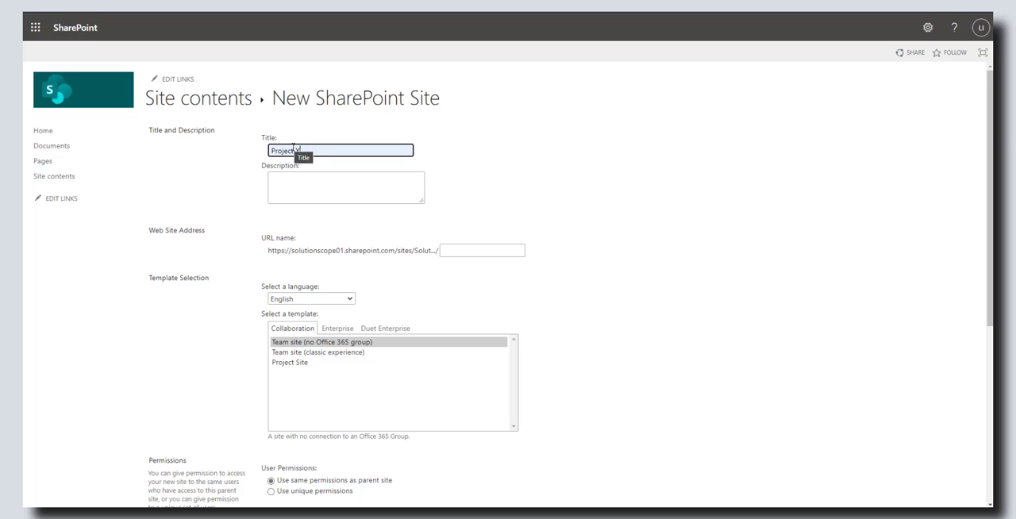
left_click(346, 187)
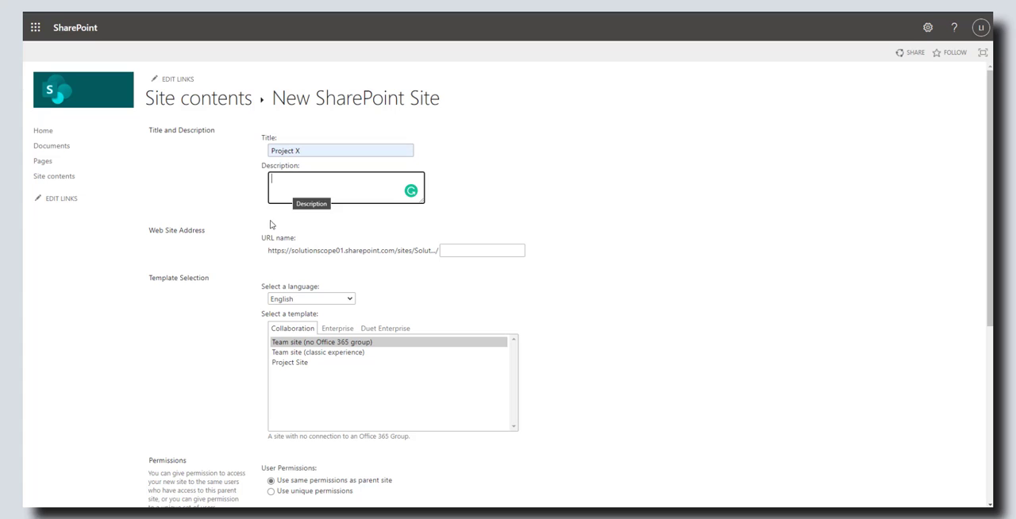
double_click(278, 239)
type("prjx")
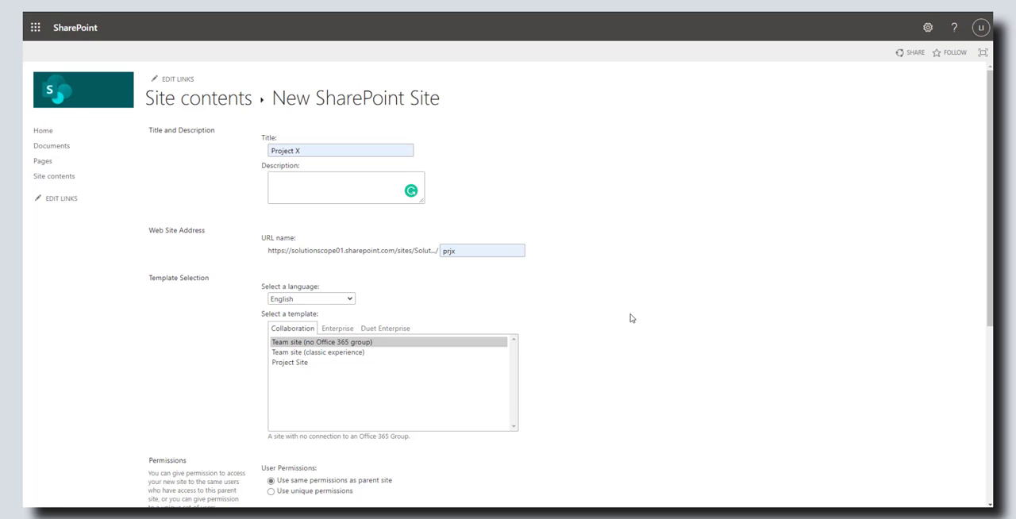
scroll("down", 3)
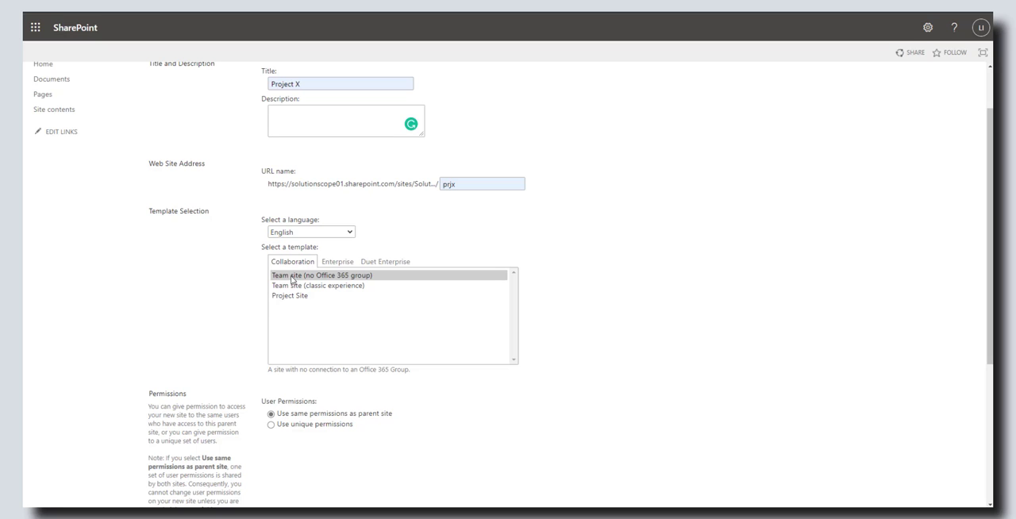
mouse_move(320, 282)
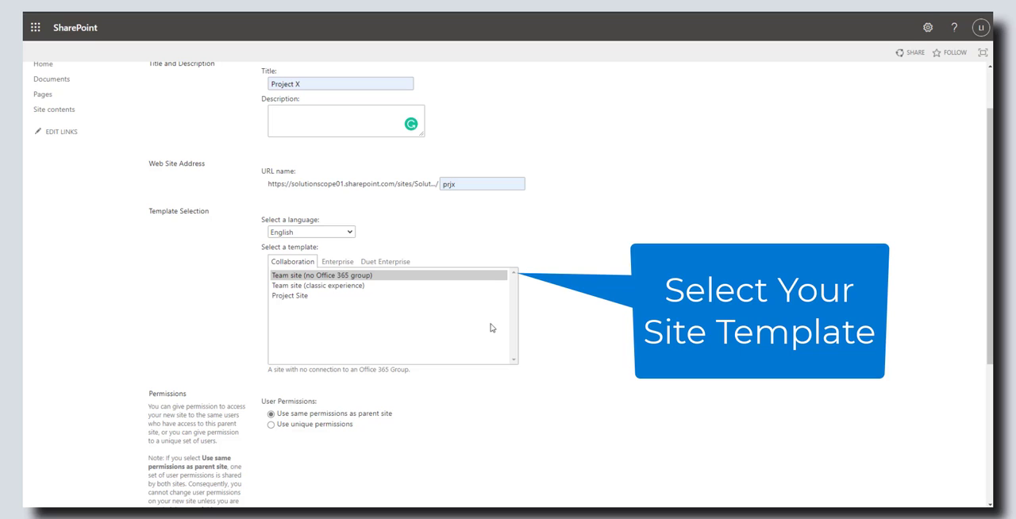
mouse_move(374, 280)
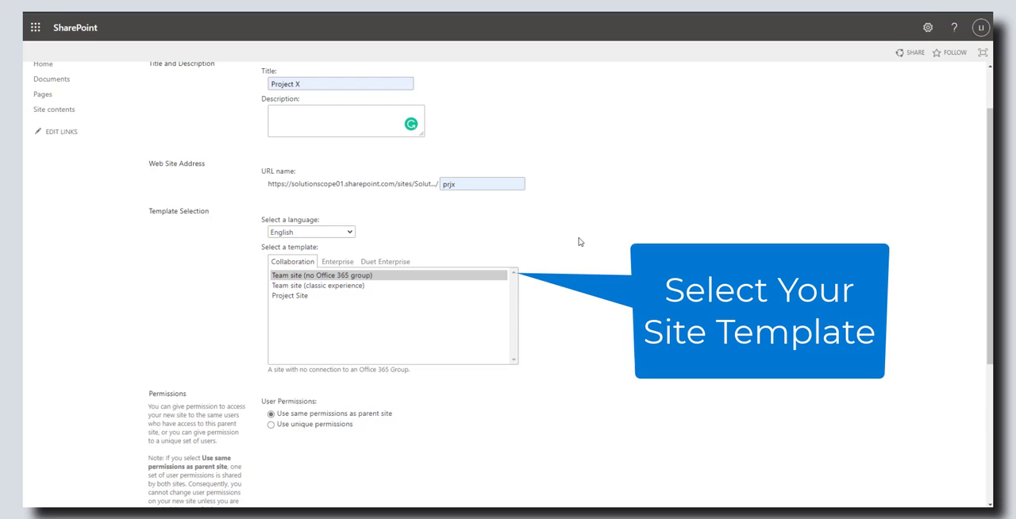
scroll("down", 3)
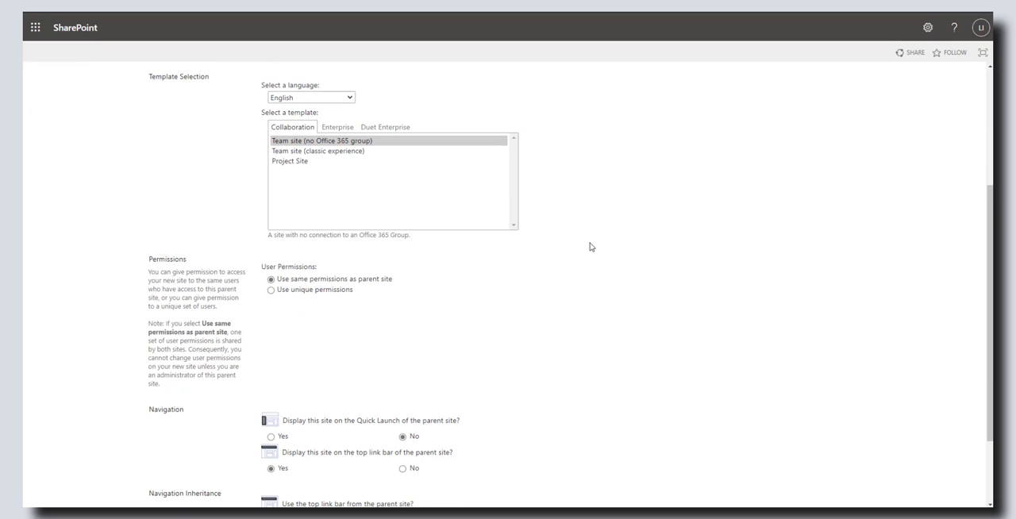
mouse_move(507, 273)
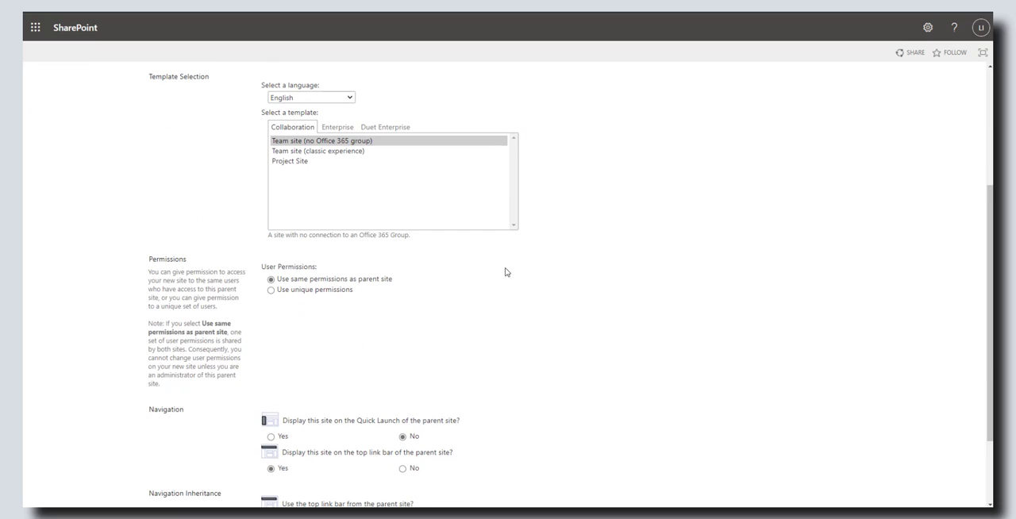
scroll("down", 3)
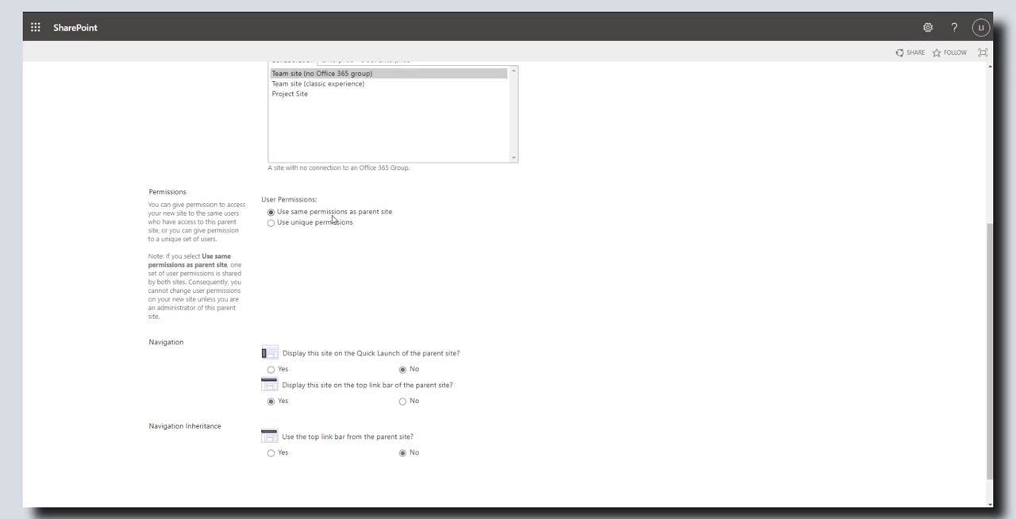
mouse_move(333, 220)
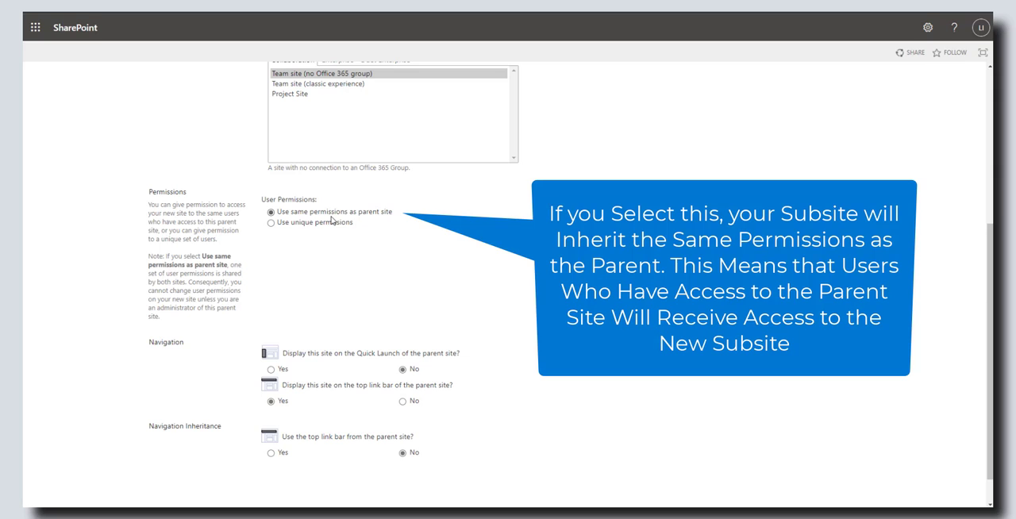
mouse_move(300, 225)
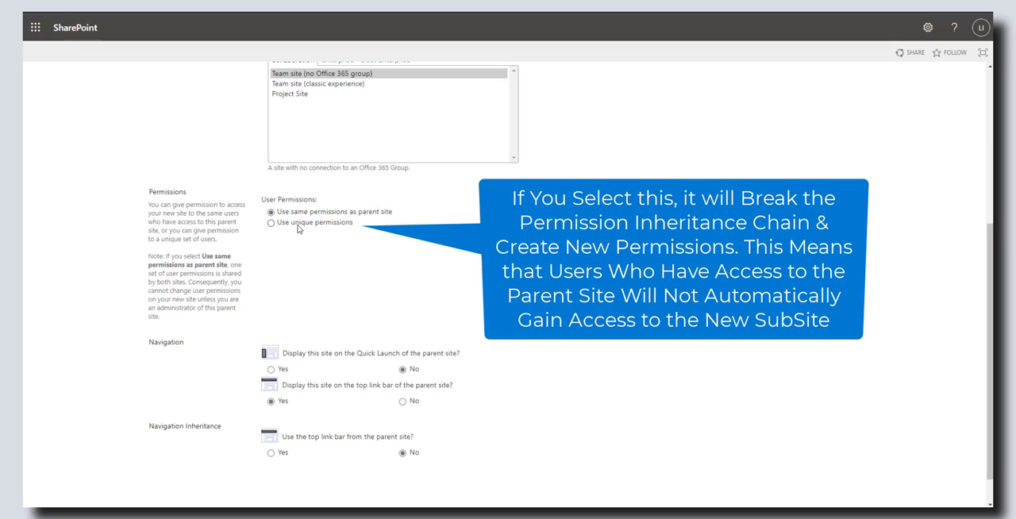
mouse_move(331, 229)
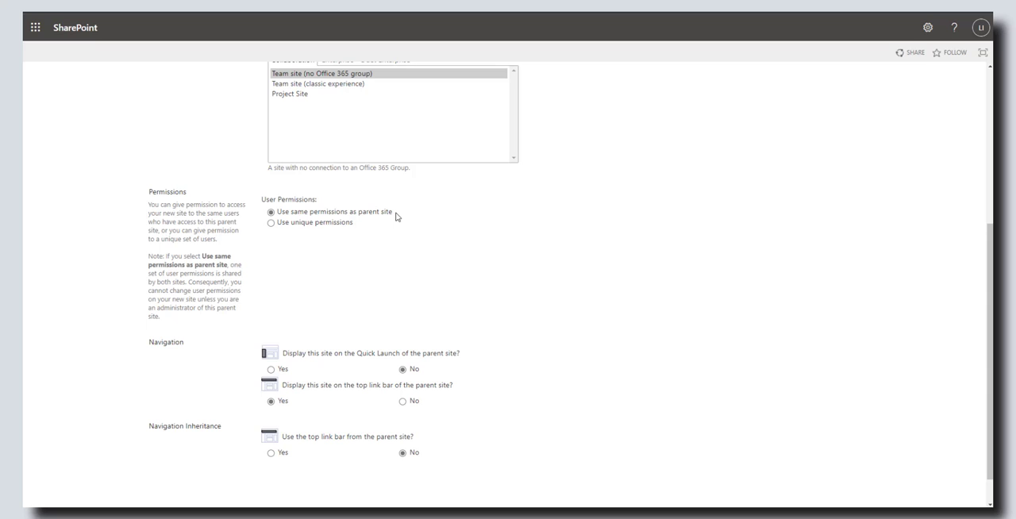
mouse_move(300, 209)
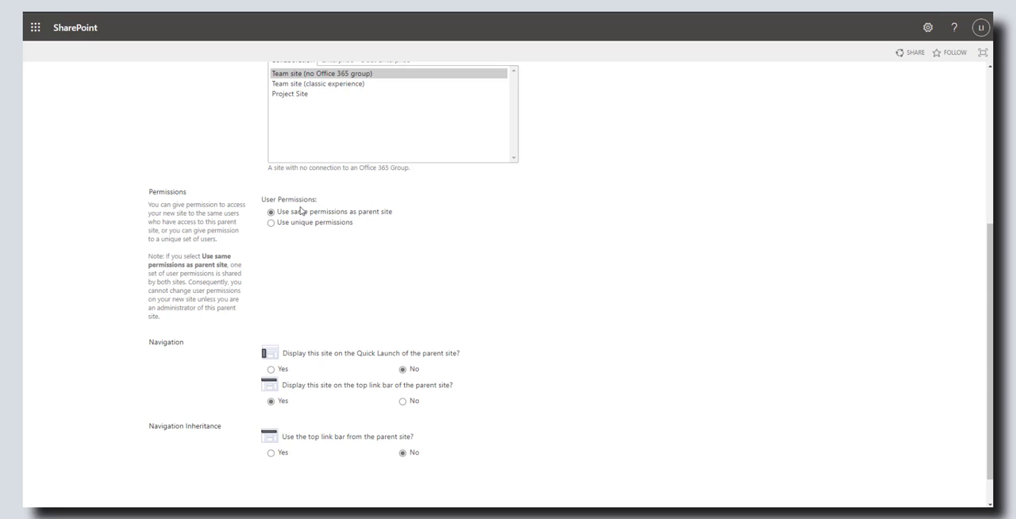
double_click(332, 211)
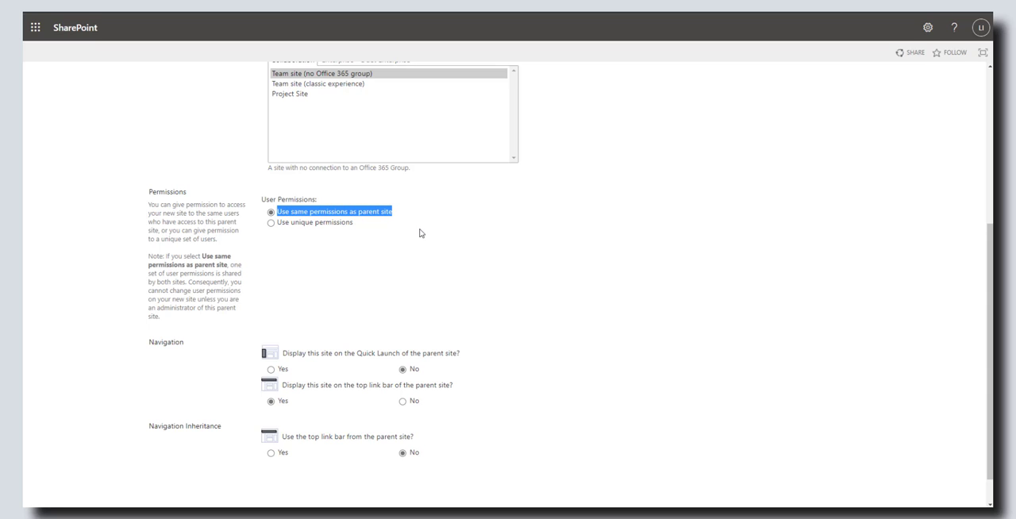
scroll("down", 3)
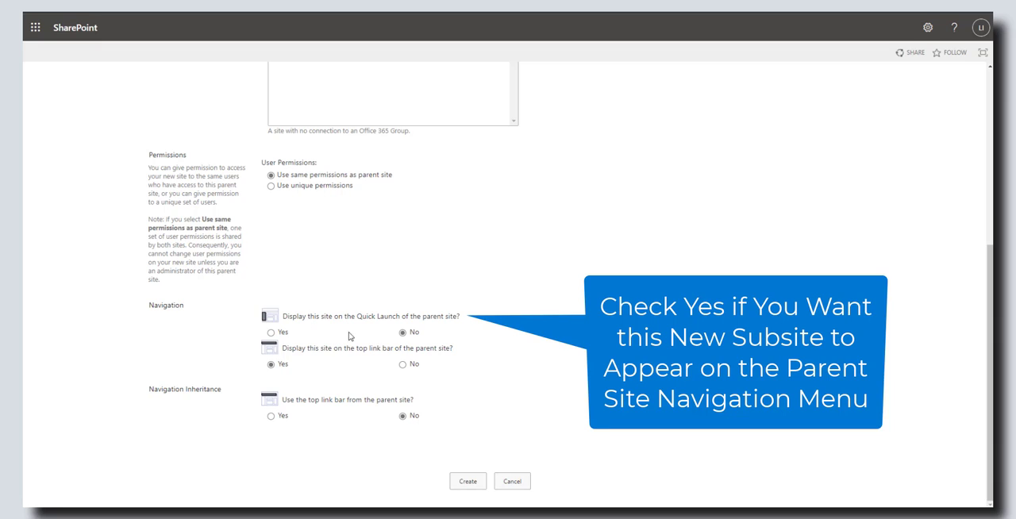
double_click(374, 316)
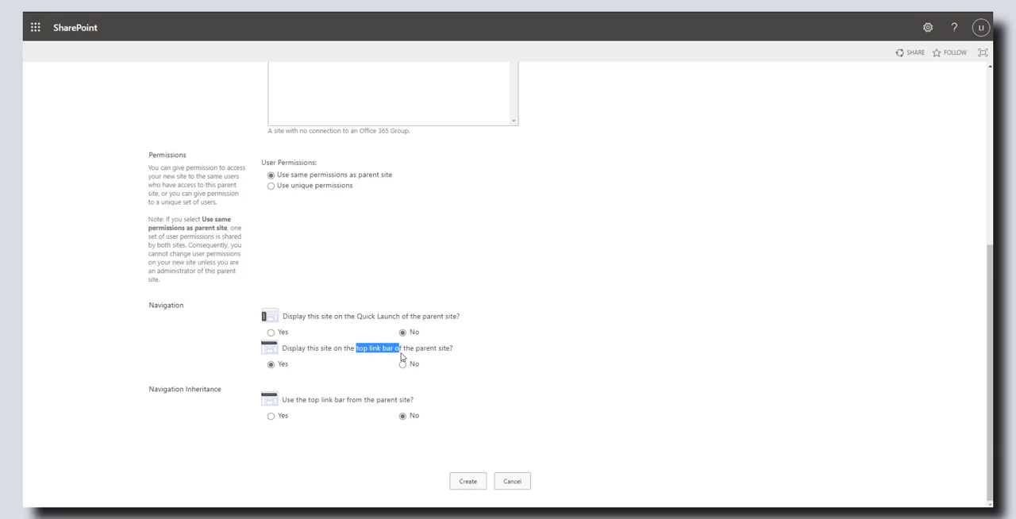
mouse_move(511, 311)
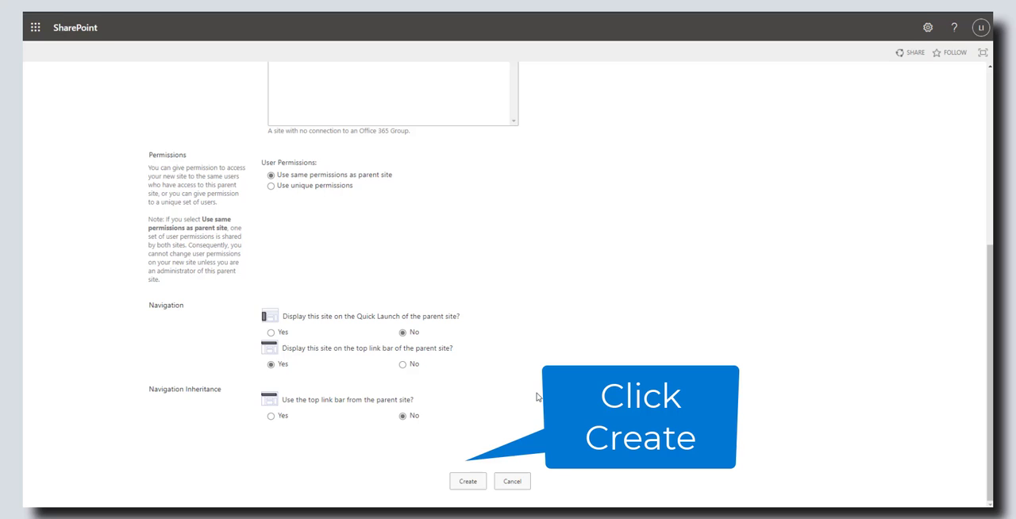
Step: Create the Project X subsite from the completed form
left_click(466, 481)
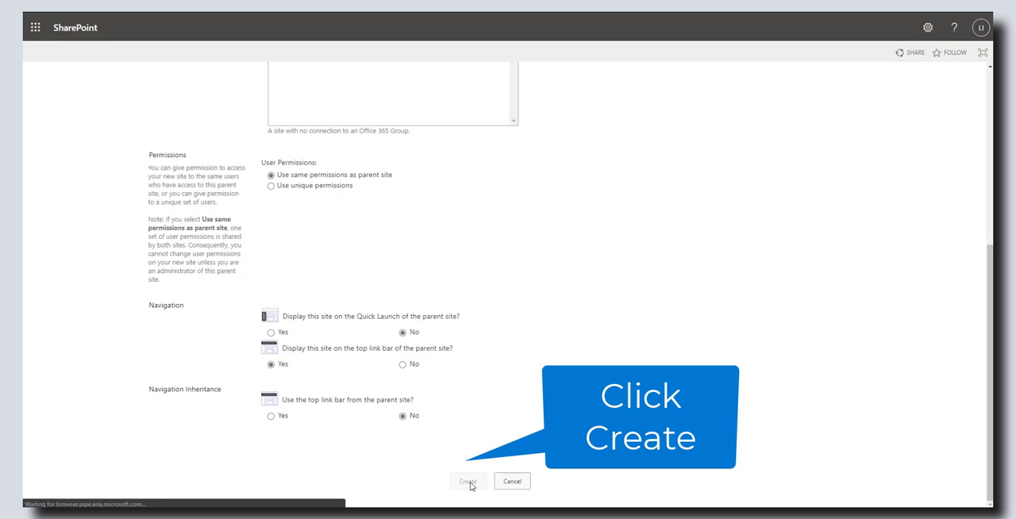
left_click(467, 481)
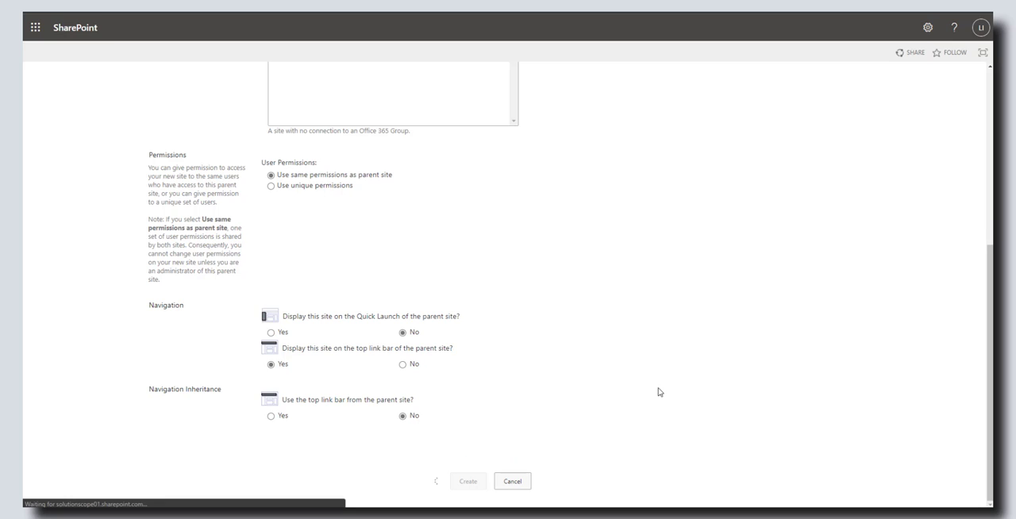
left_click(467, 481)
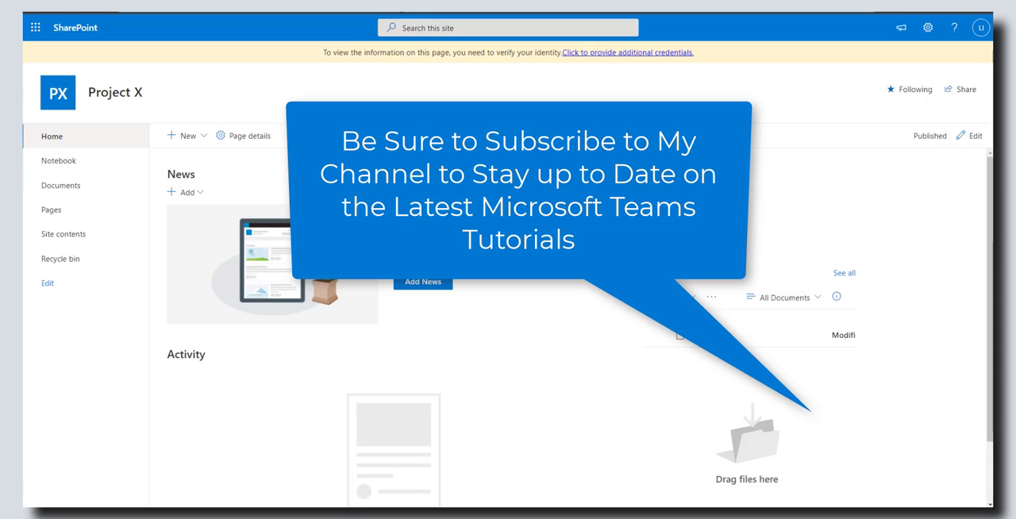
Step: View the newly provisioned Project X subsite's home page
left_click(508, 27)
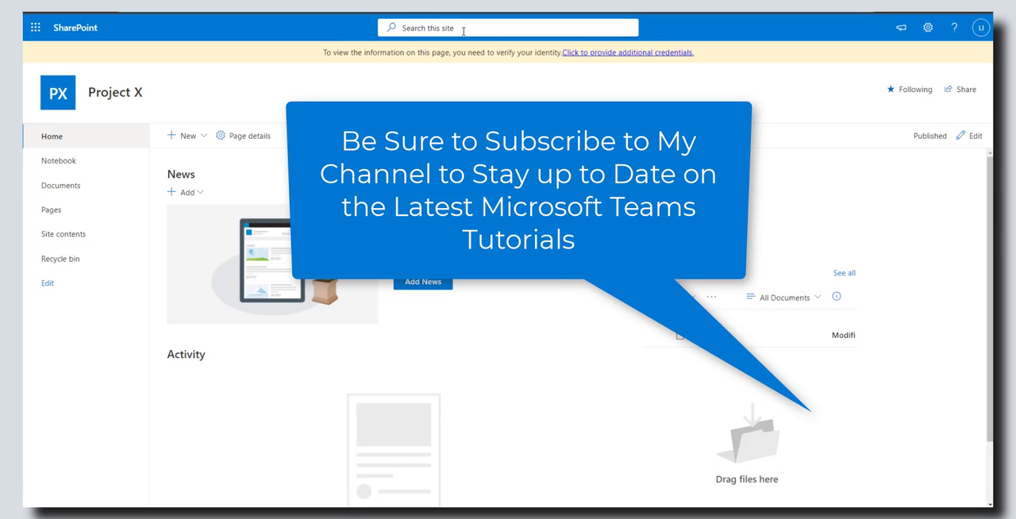